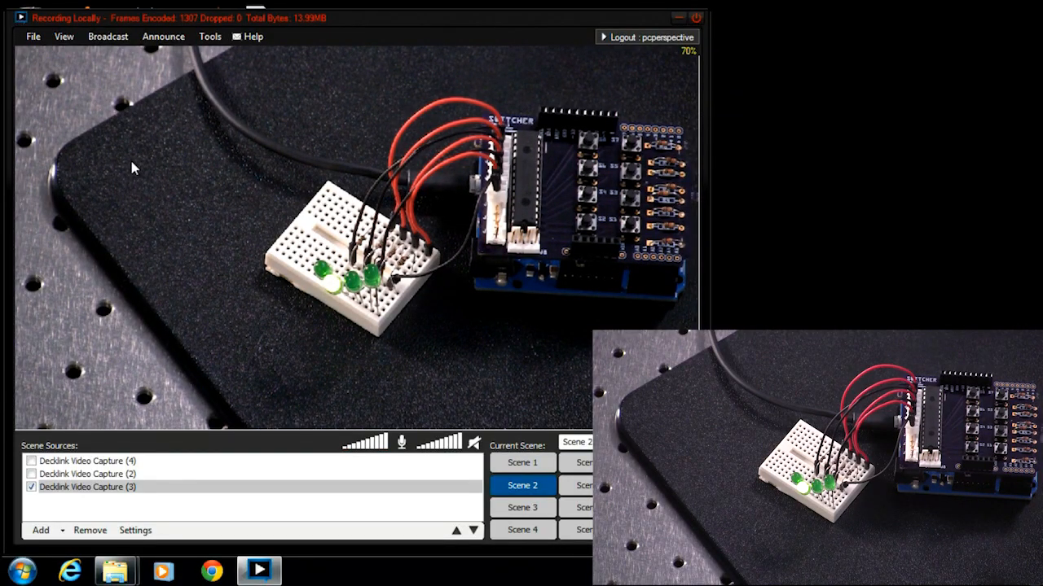
click(522, 462)
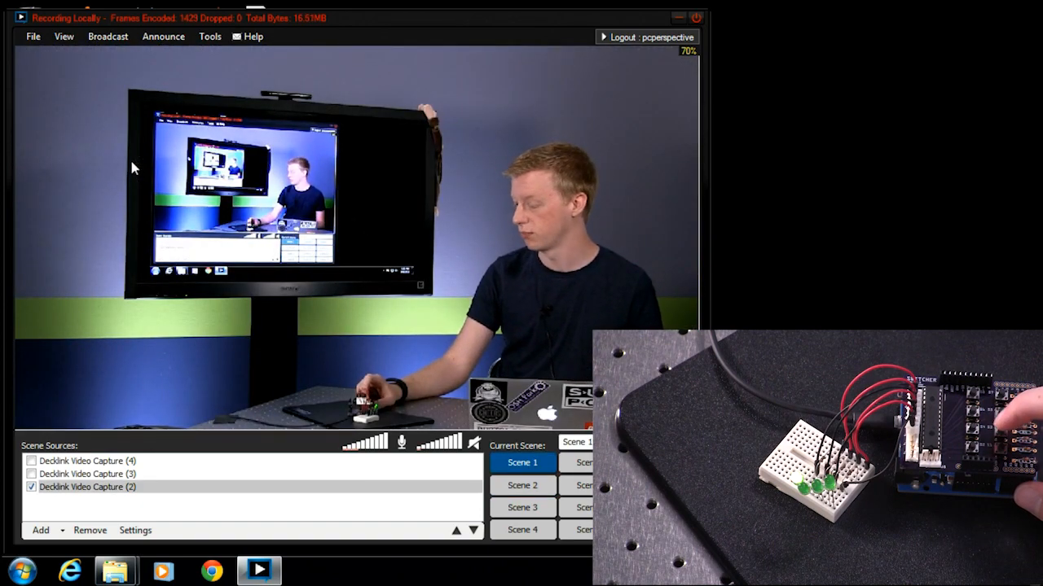
click(522, 485)
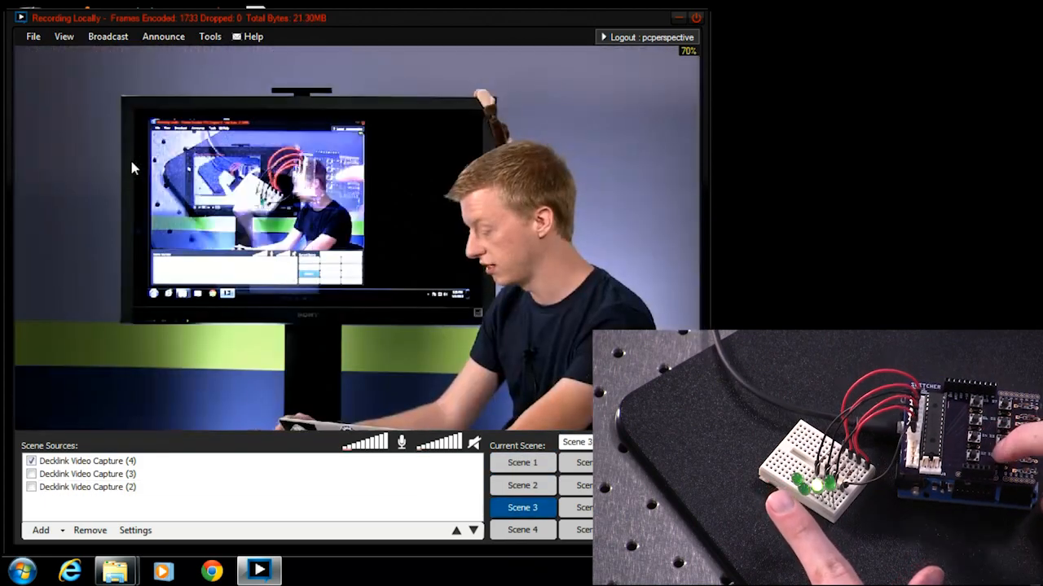
click(522, 486)
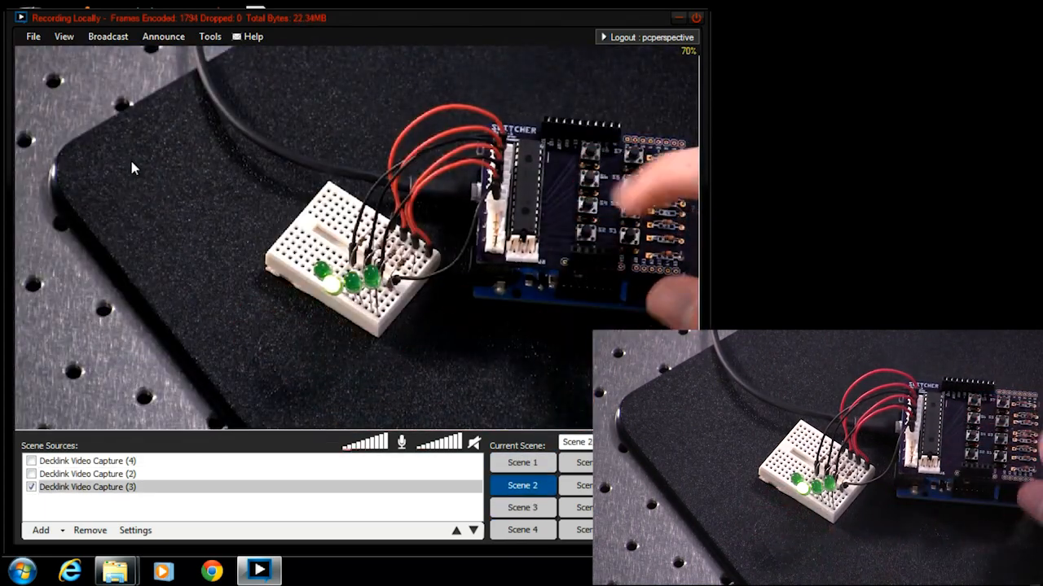